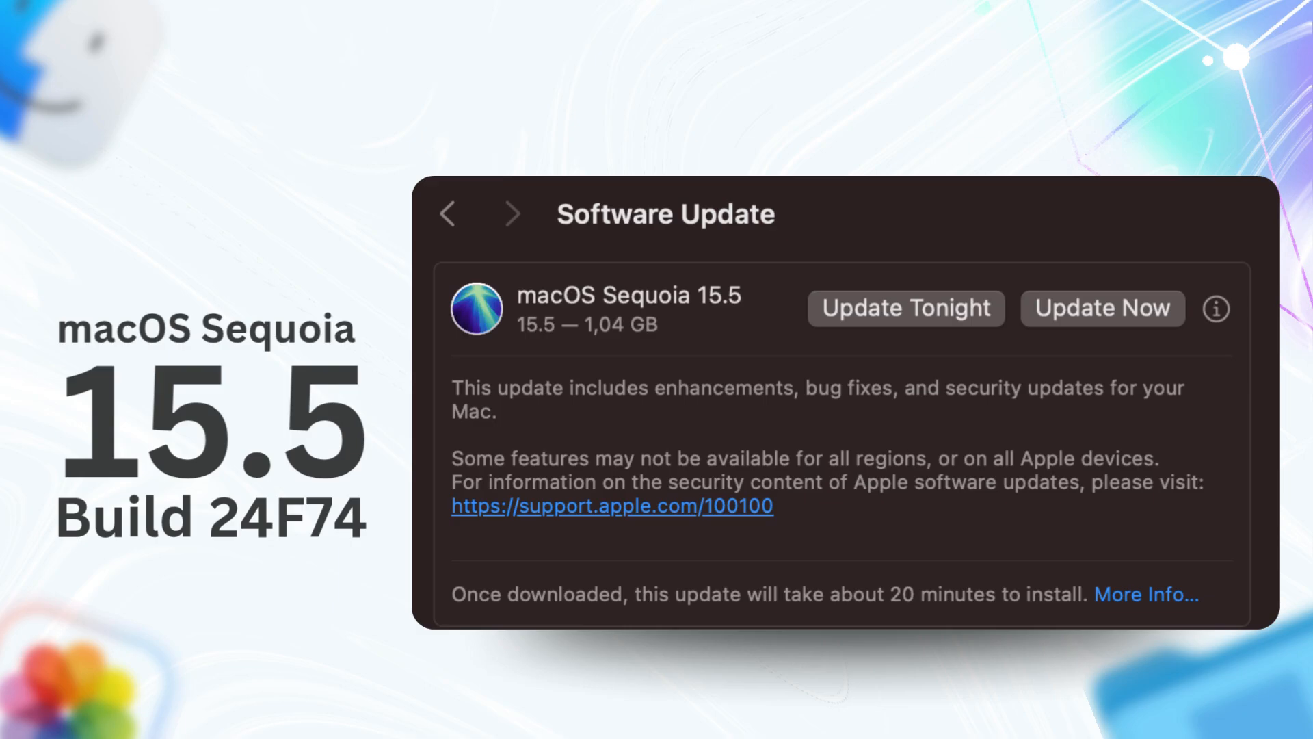
- View Apple's macOS Sequoia 15.5 security content page down to the afpfs vulnerability entries
{"action": "left_click", "coordinate": [612, 505]}
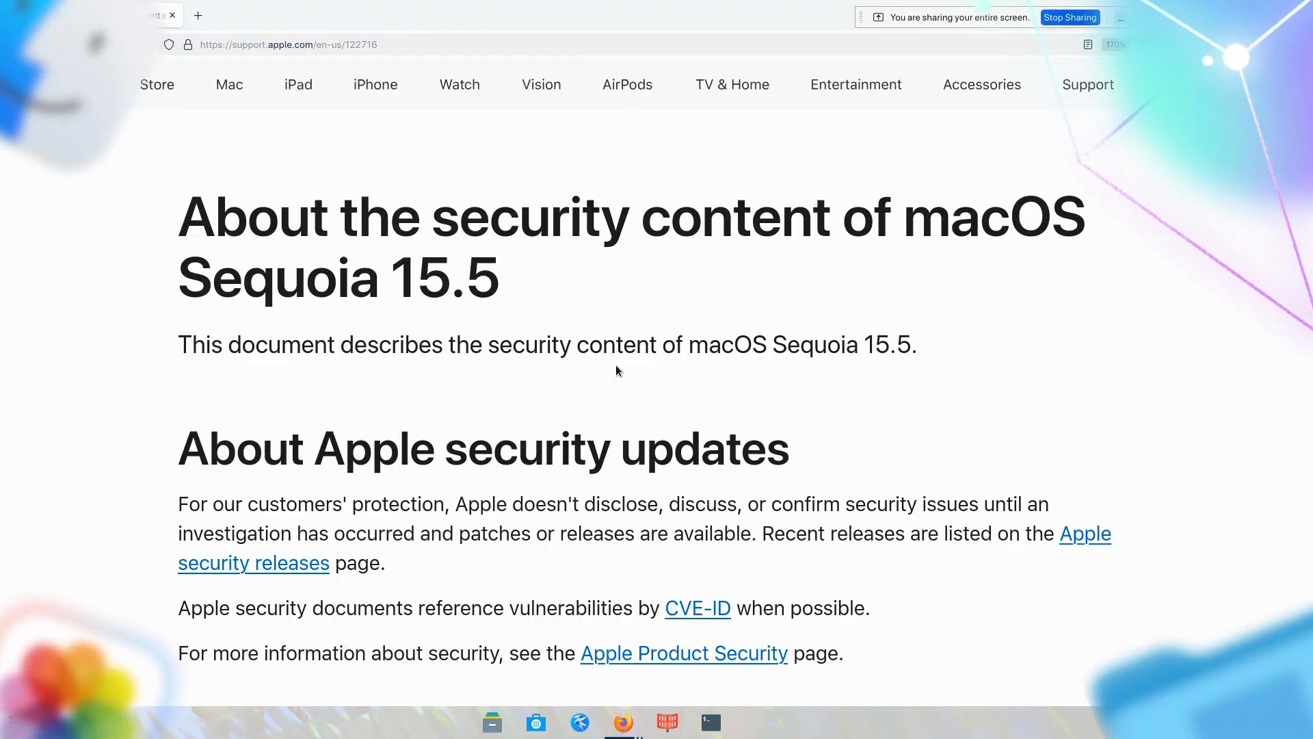
{"action": "scroll", "scroll_direction": "down", "scroll_amount": 3}
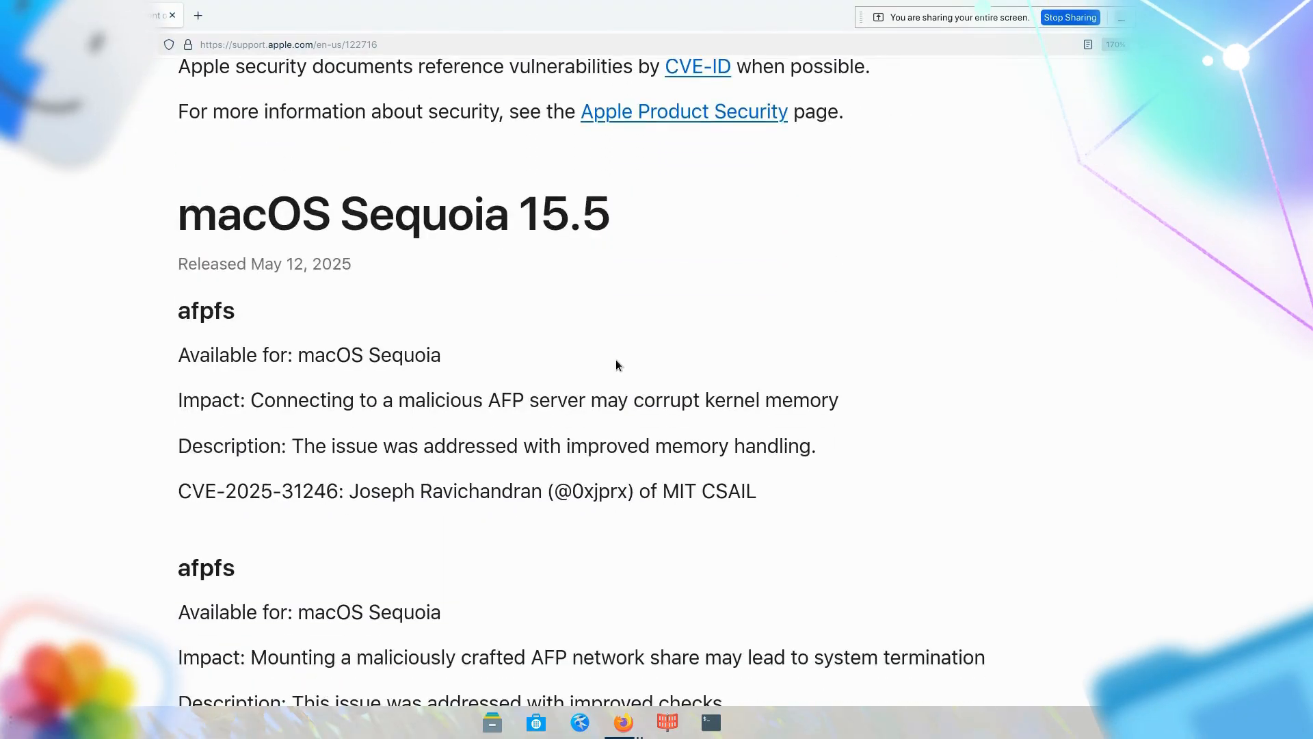